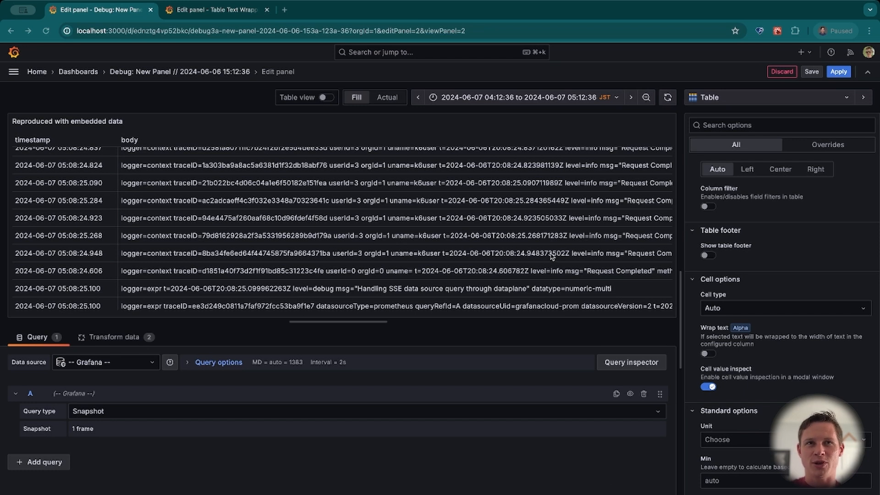
Step: Enable Wrap text in Cell options for the log table and review the taller multi-line rows
scroll("down", 3)
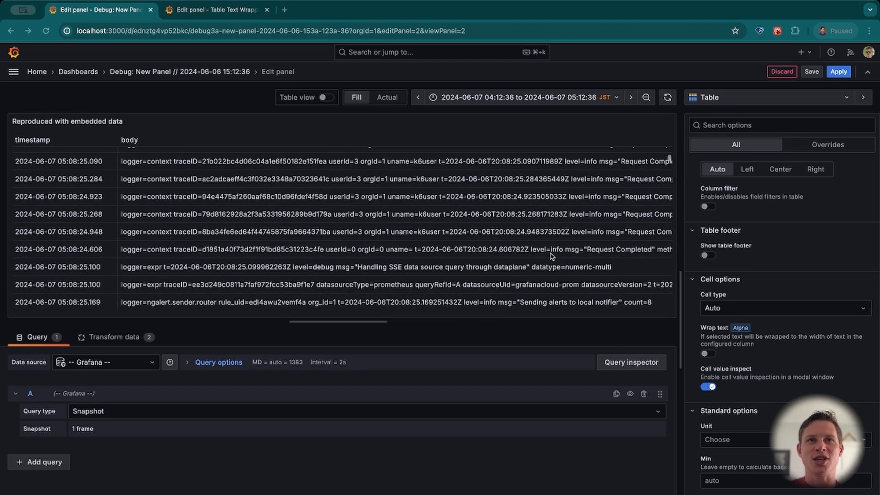
mouse_move(687, 218)
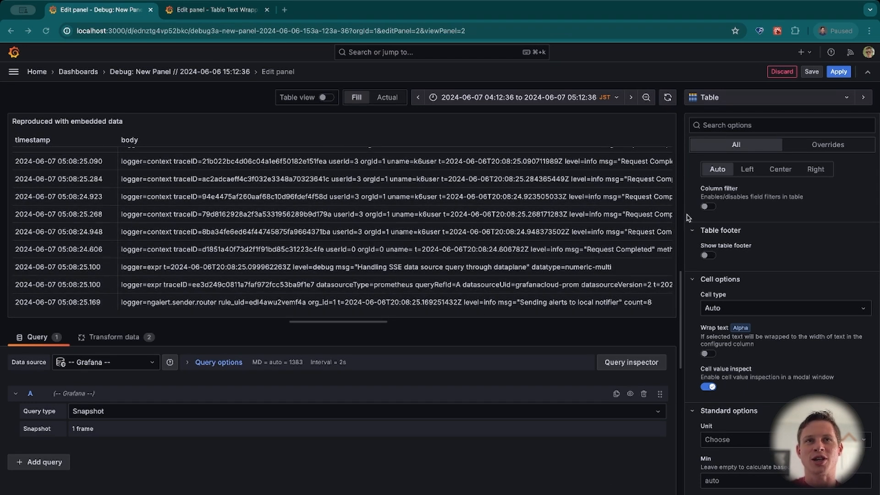
mouse_move(757, 287)
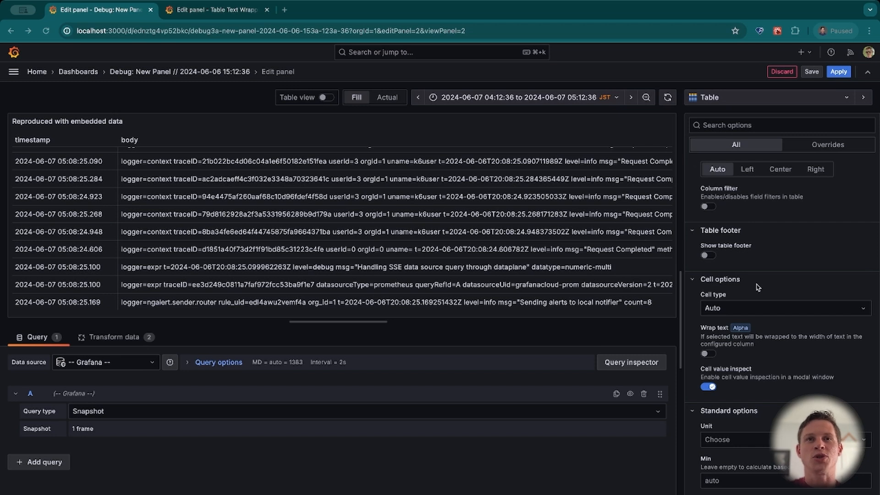
mouse_move(775, 312)
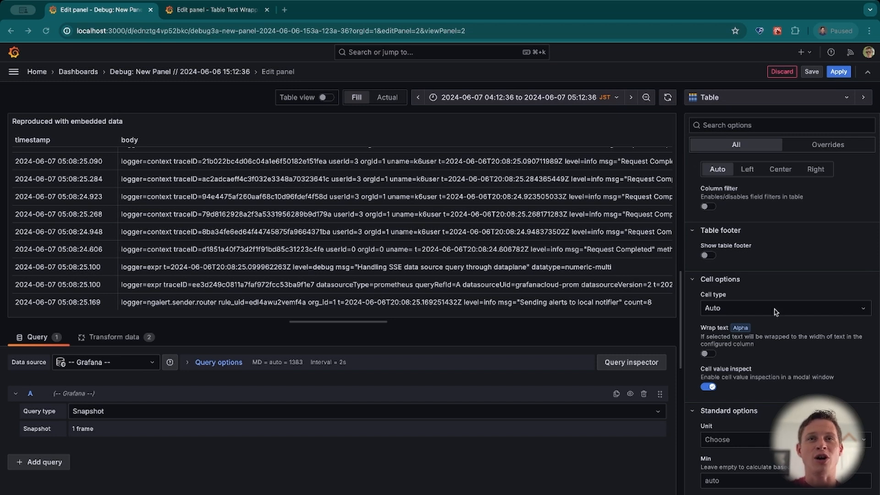
mouse_move(739, 285)
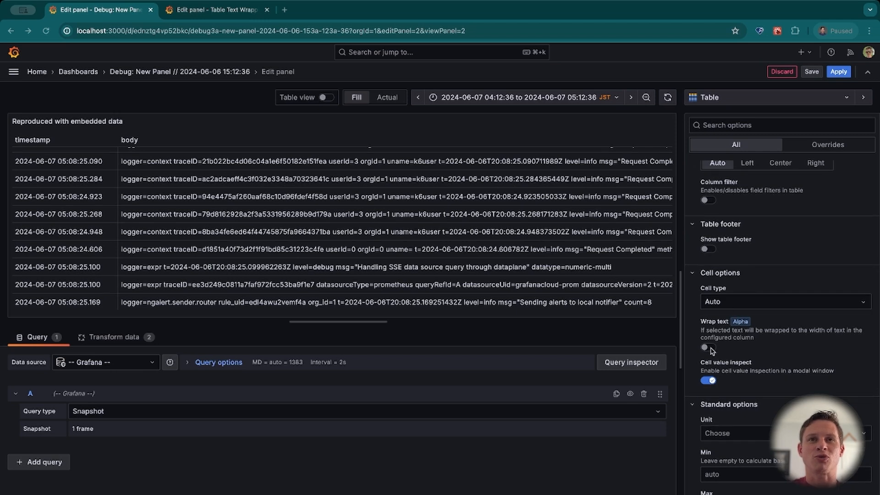
left_click(707, 347)
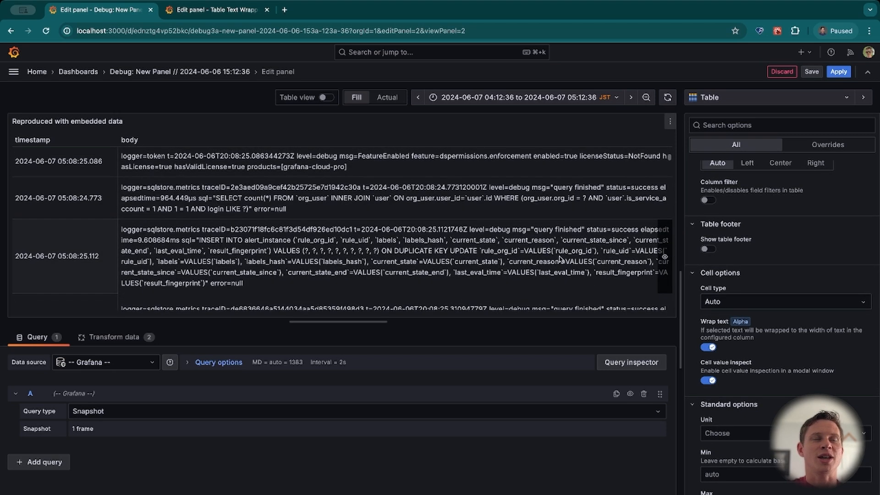
scroll("up", 3)
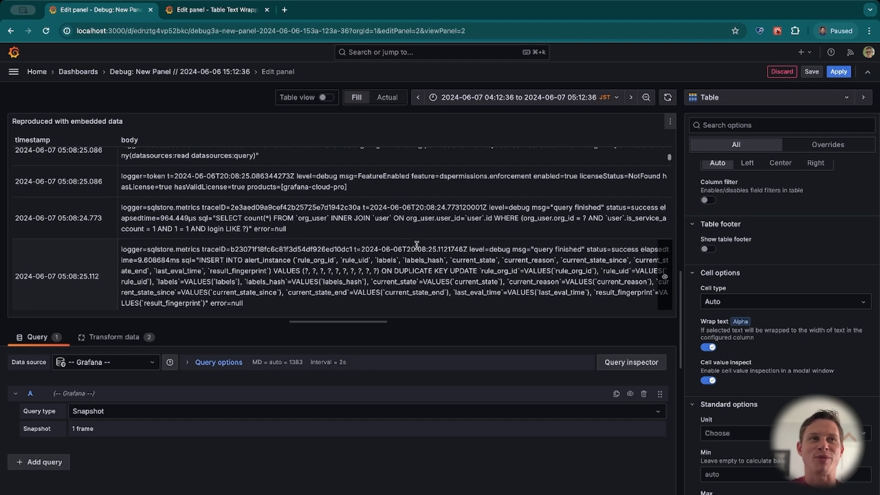
scroll("down", 3)
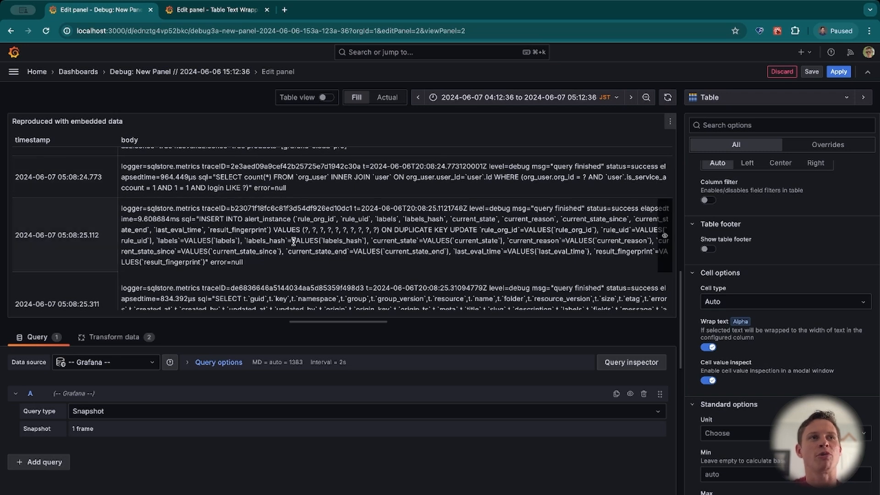
scroll("up", 3)
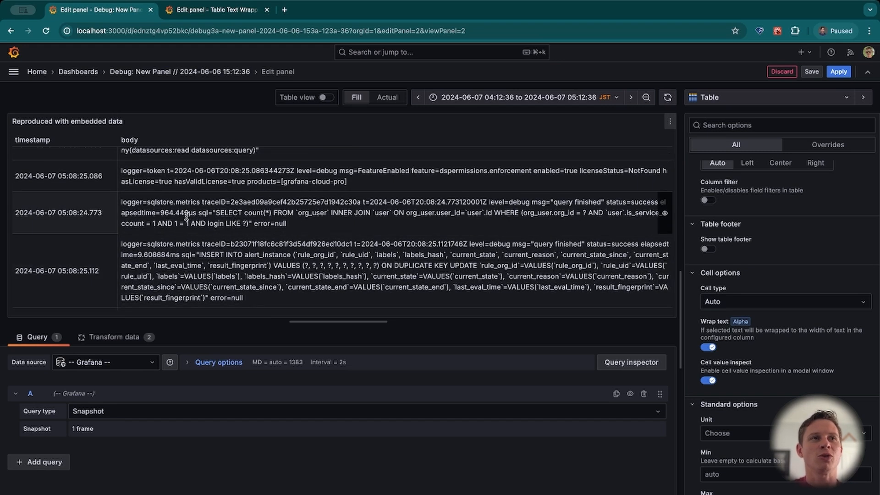
mouse_move(401, 230)
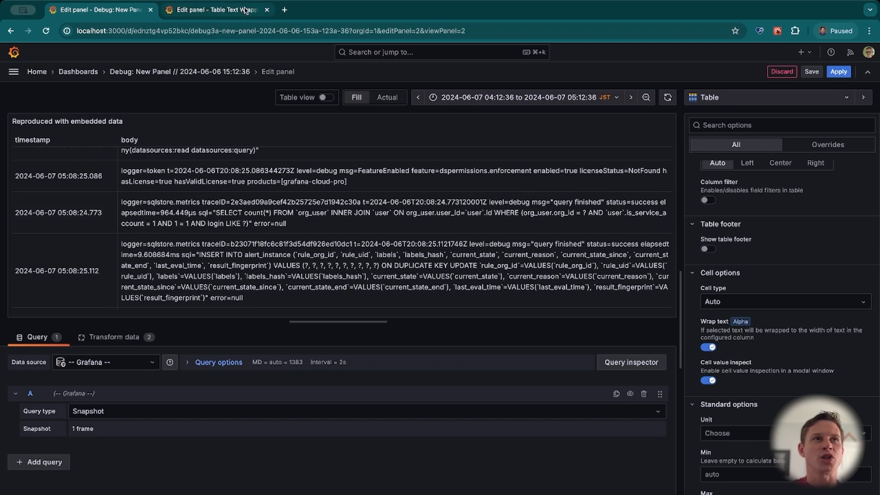
Step: Switch to the Table Text Wrapping panel editor and bring its Cell options into view
left_click(213, 9)
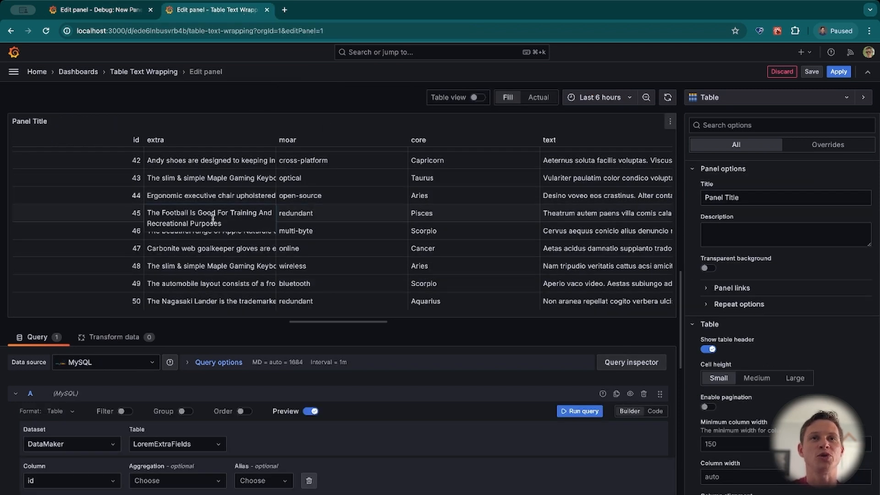
mouse_move(788, 264)
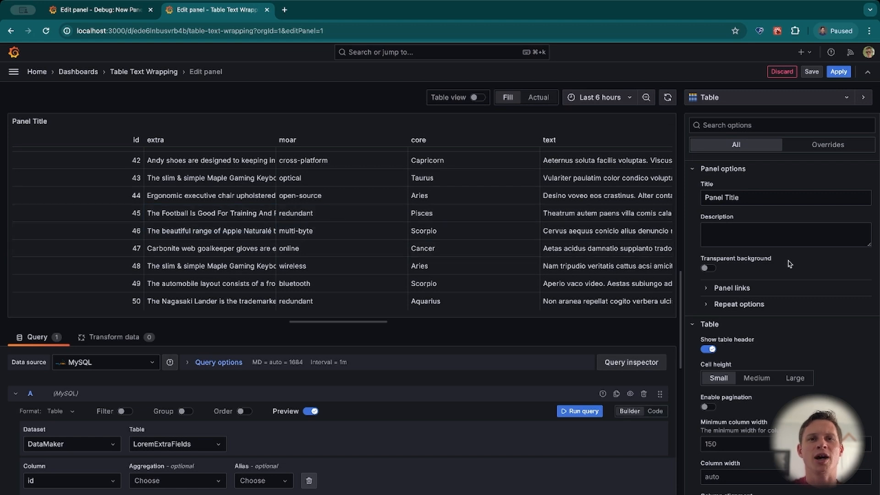
scroll("down", 3)
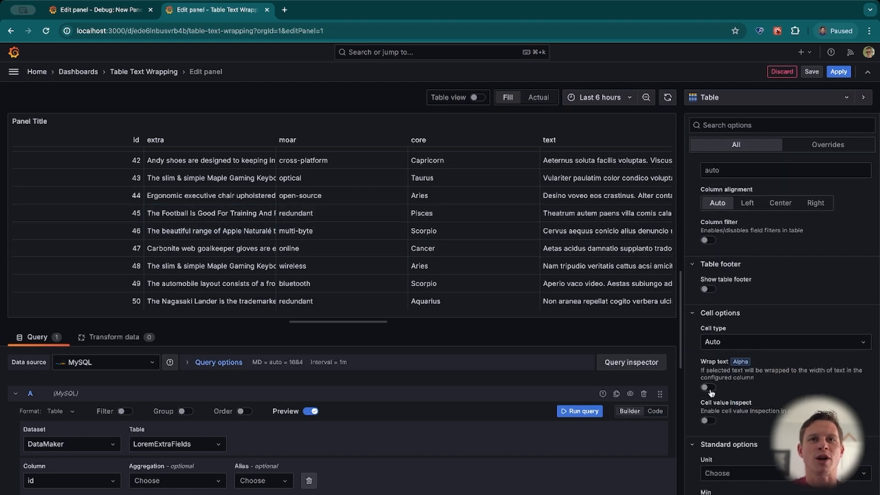
Step: Enable Wrap text for all fields of the product table and review the very tall rows
left_click(707, 387)
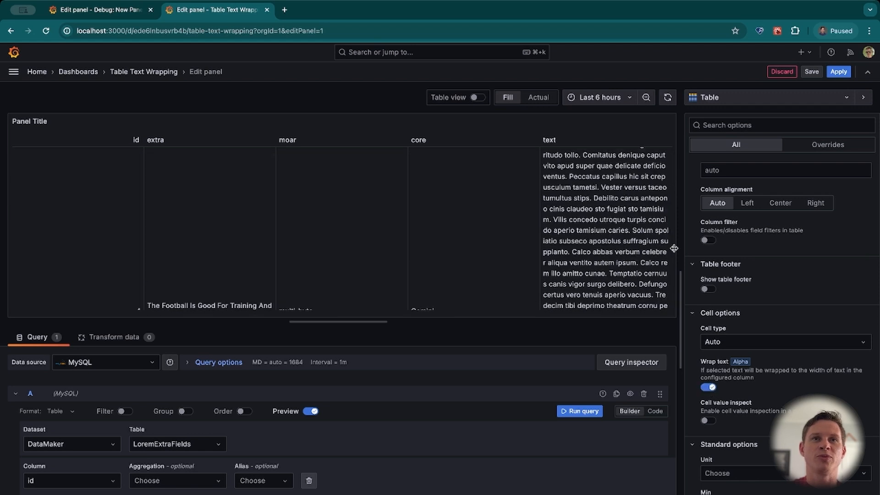
scroll("down", 3)
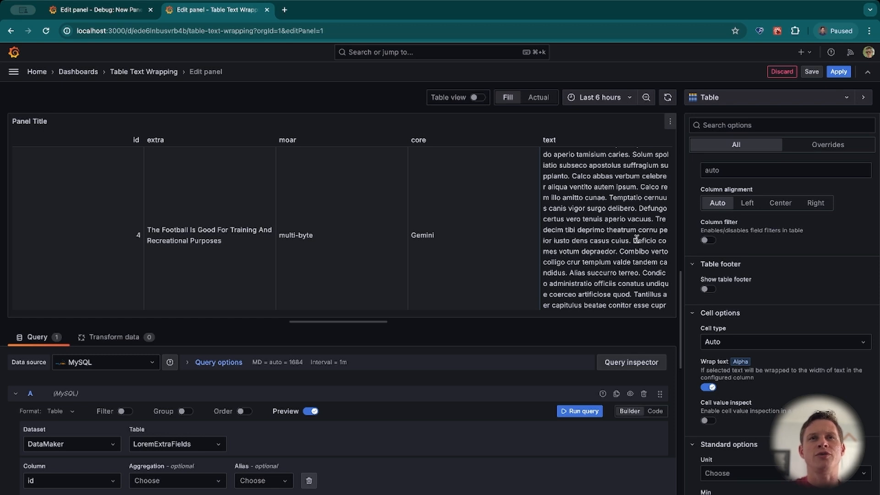
scroll("down", 3)
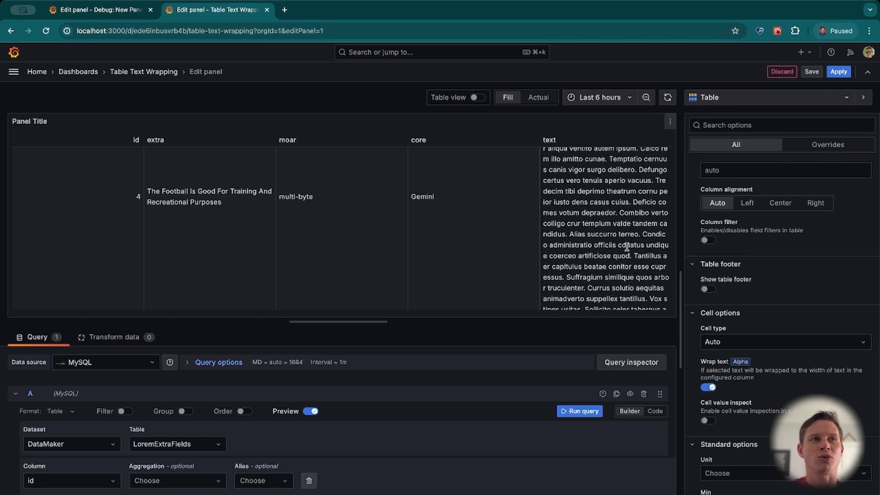
scroll("up", 3)
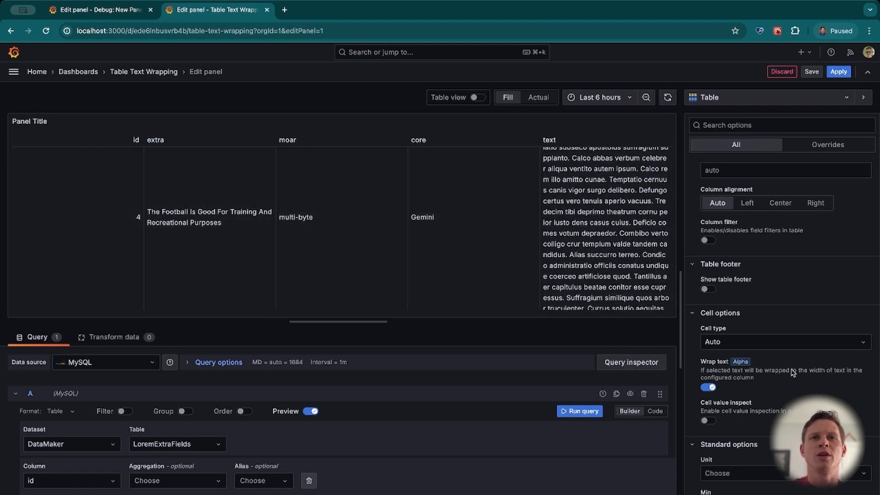
Step: Turn table-wide Wrap text off and start a new field override matching fields by name
left_click(708, 387)
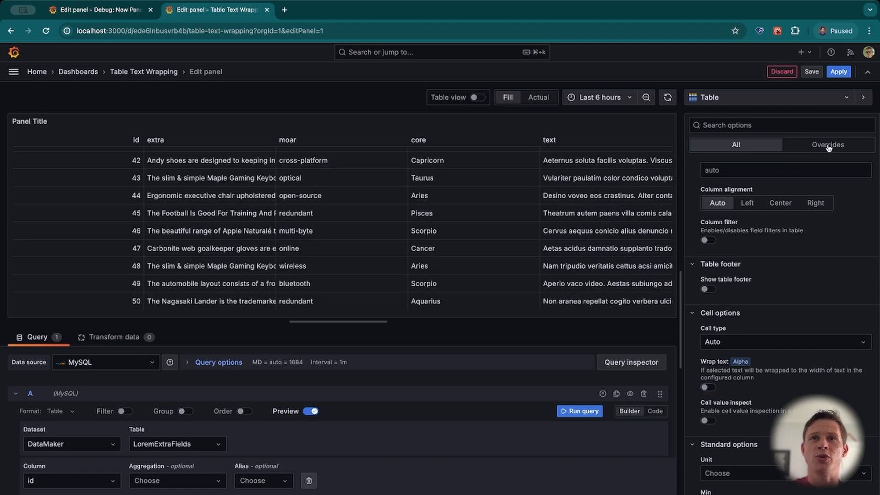
left_click(827, 144)
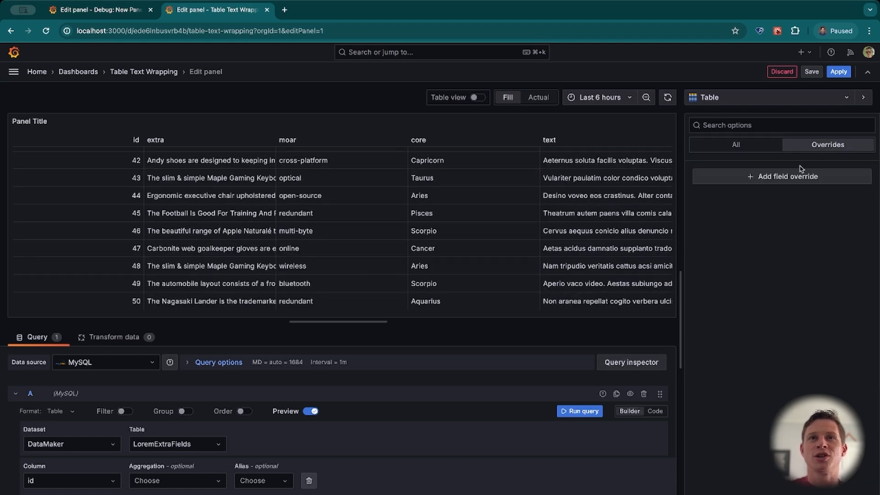
left_click(780, 176)
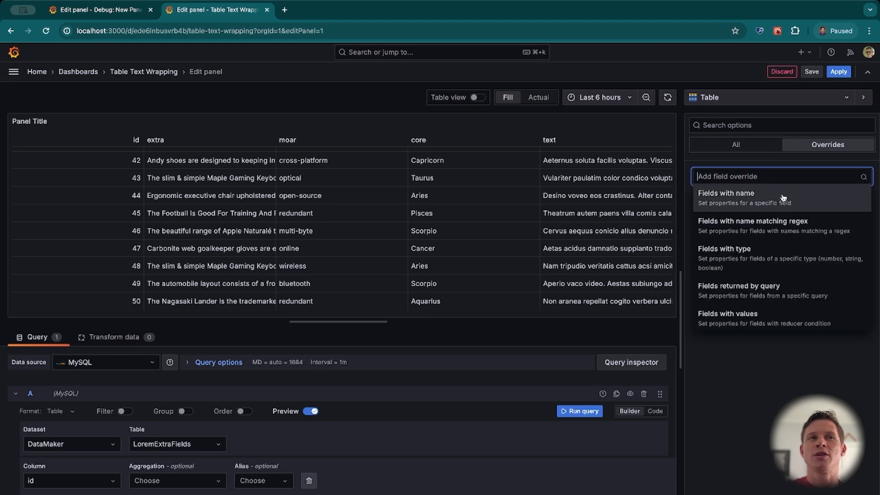
left_click(725, 197)
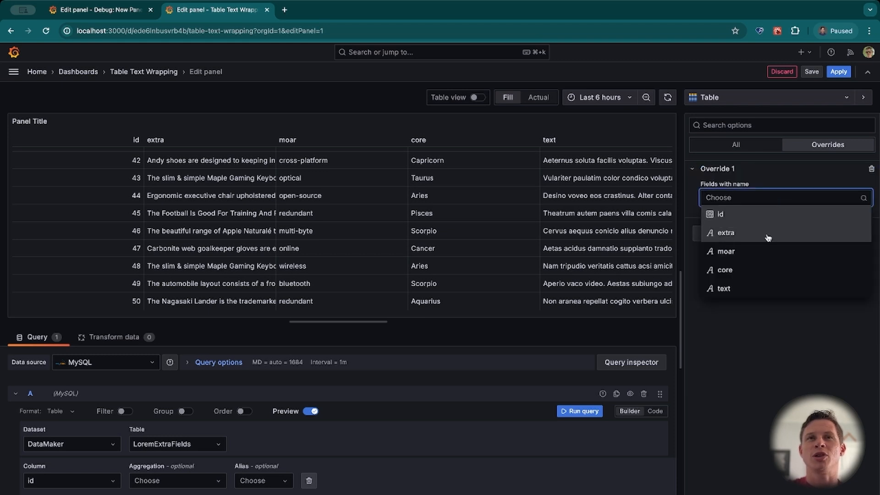
Step: Target the override at the extra column and add the Cell options > Cell type property
left_click(726, 232)
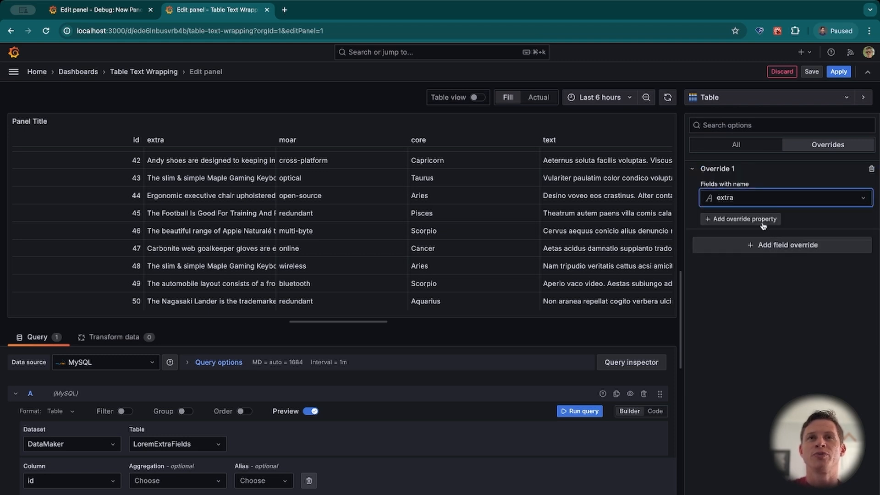
left_click(743, 219)
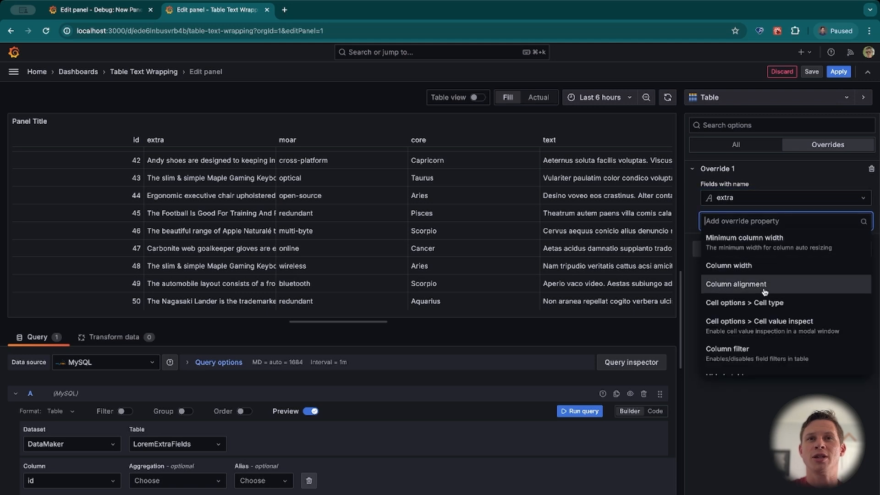
mouse_move(762, 303)
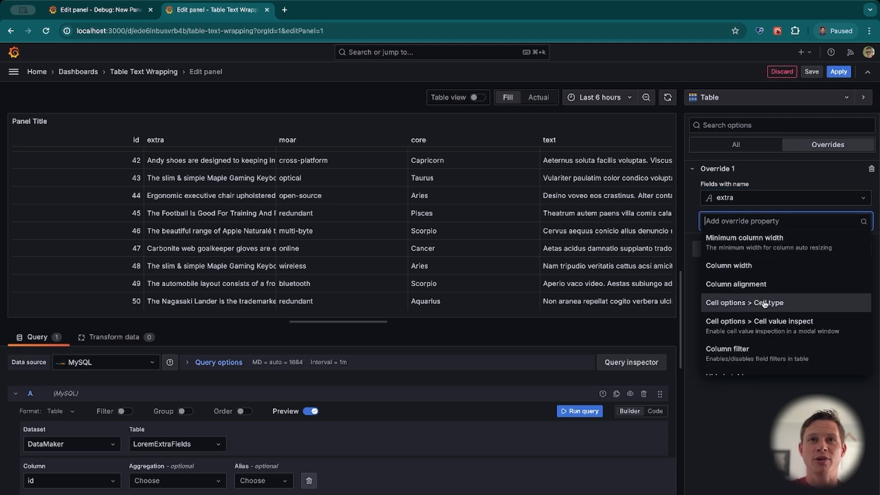
left_click(745, 302)
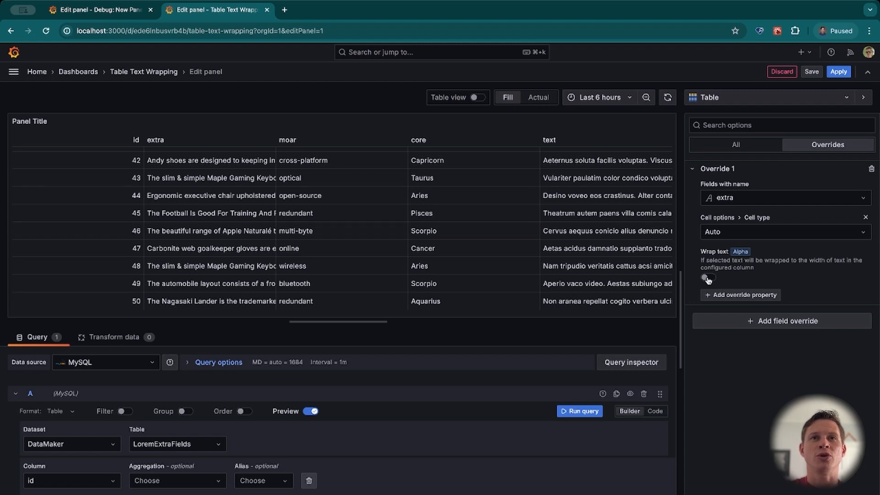
Step: Enable Wrap text in the extra column's override so its descriptions span several lines
left_click(707, 277)
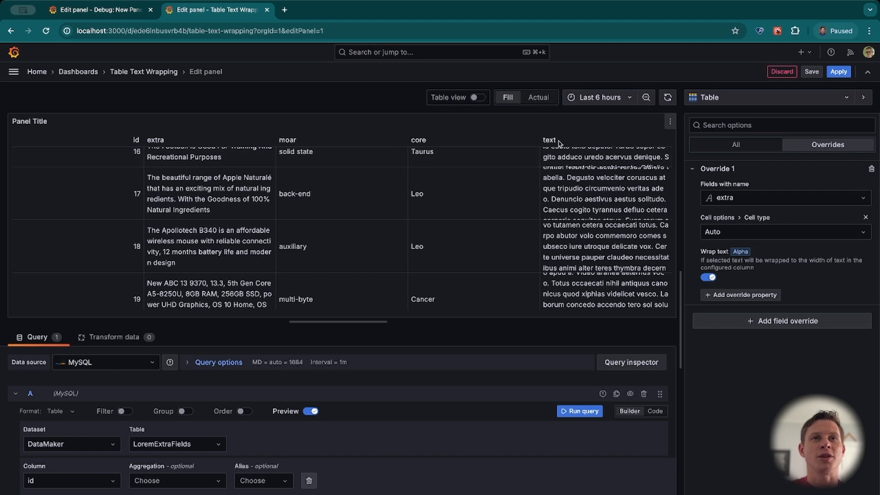
mouse_move(485, 231)
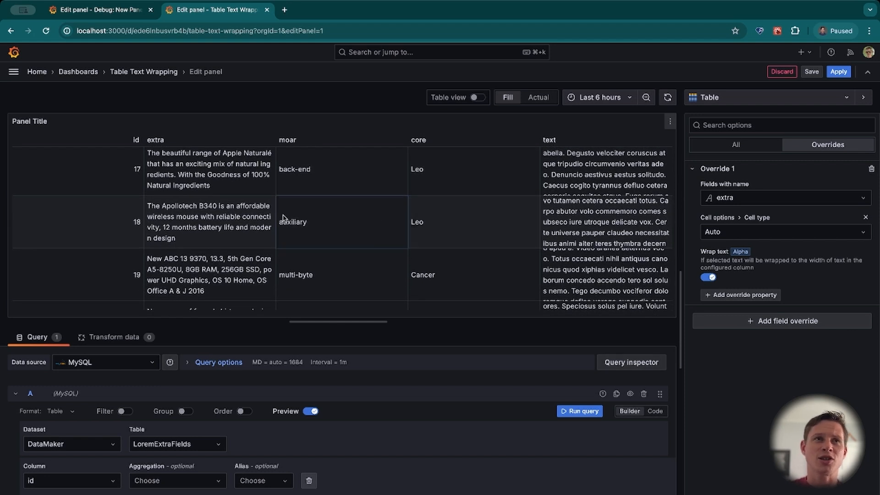
mouse_move(487, 232)
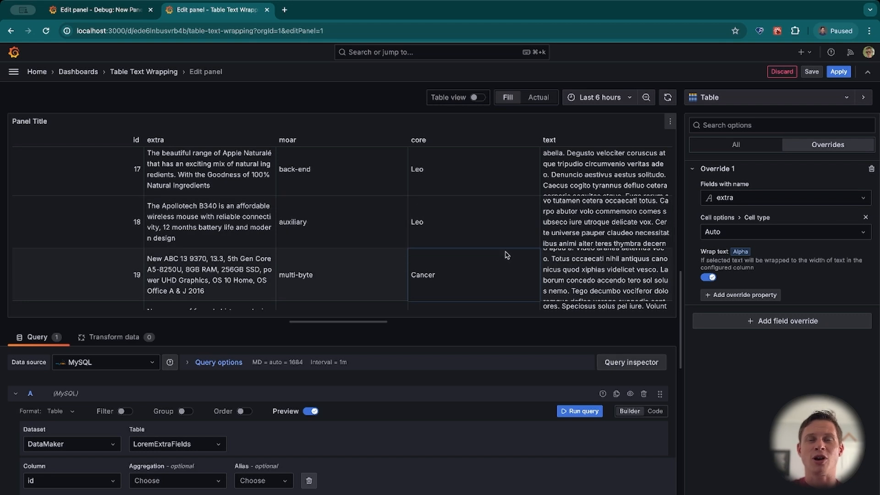
mouse_move(520, 268)
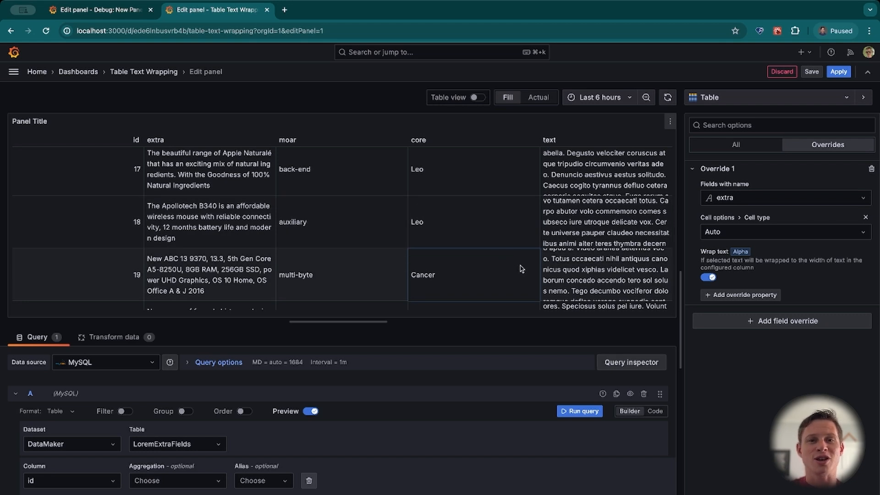